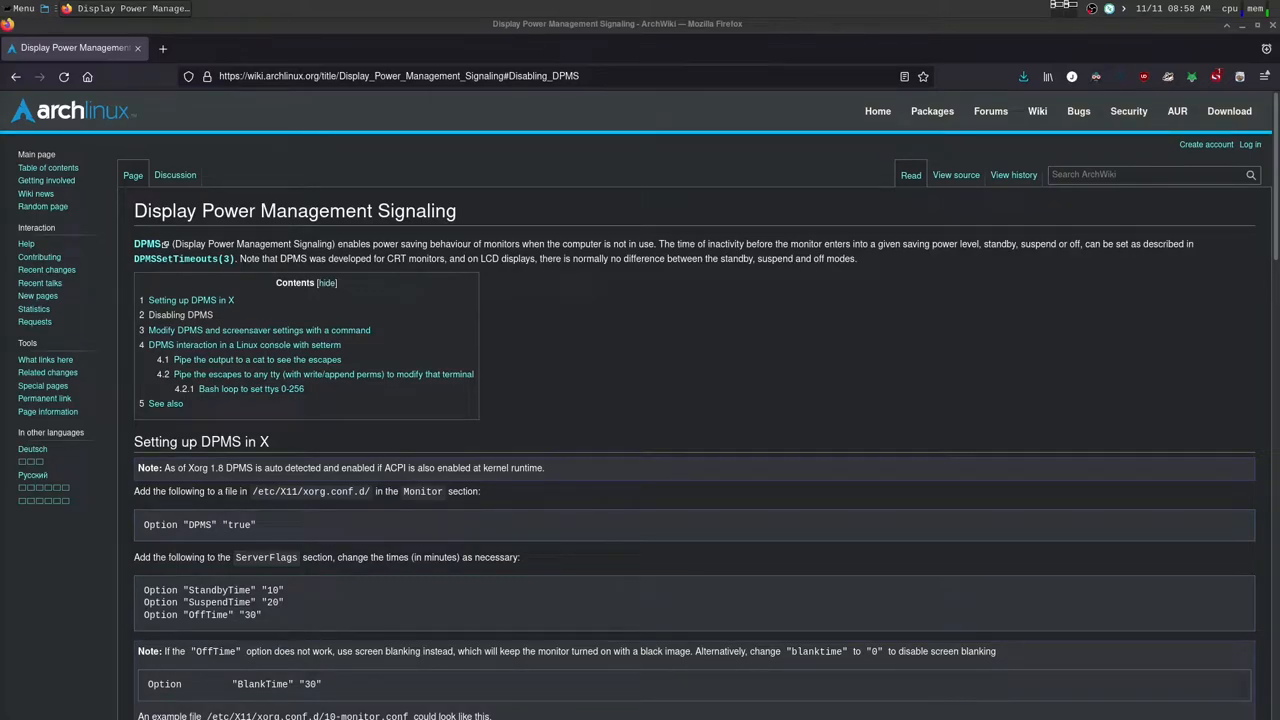
mouse_move(587, 322)
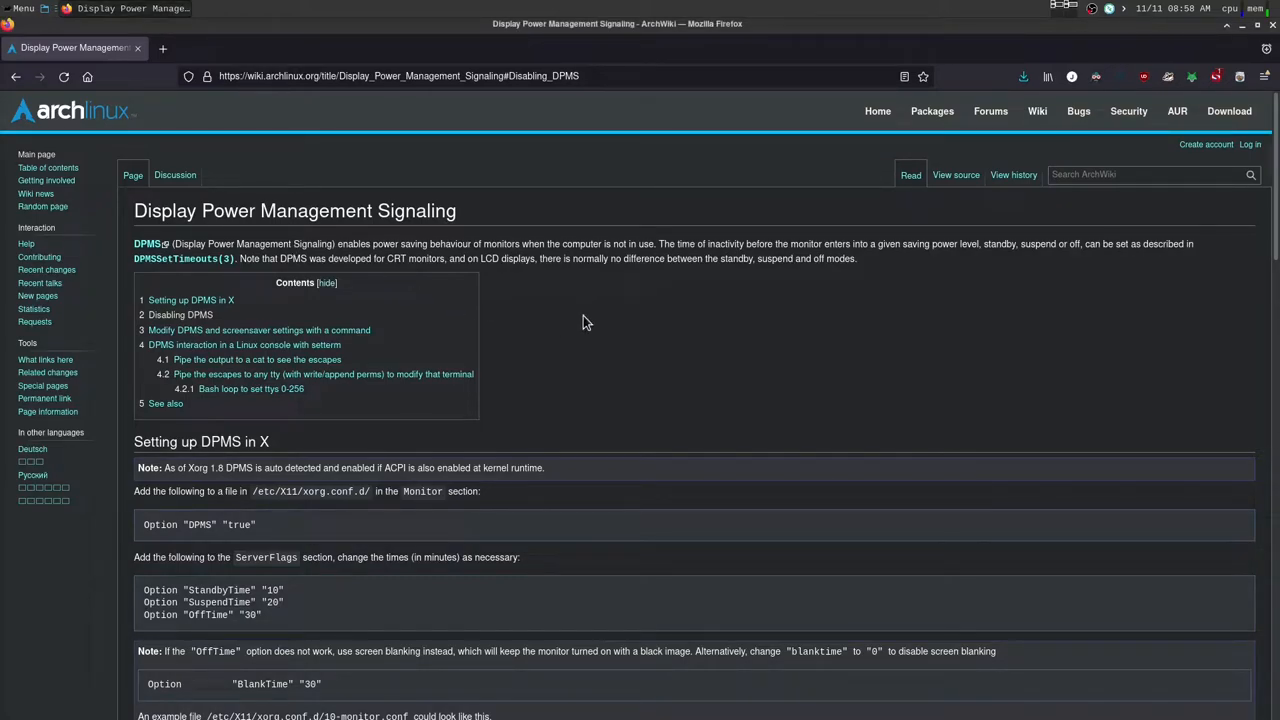
mouse_move(700, 366)
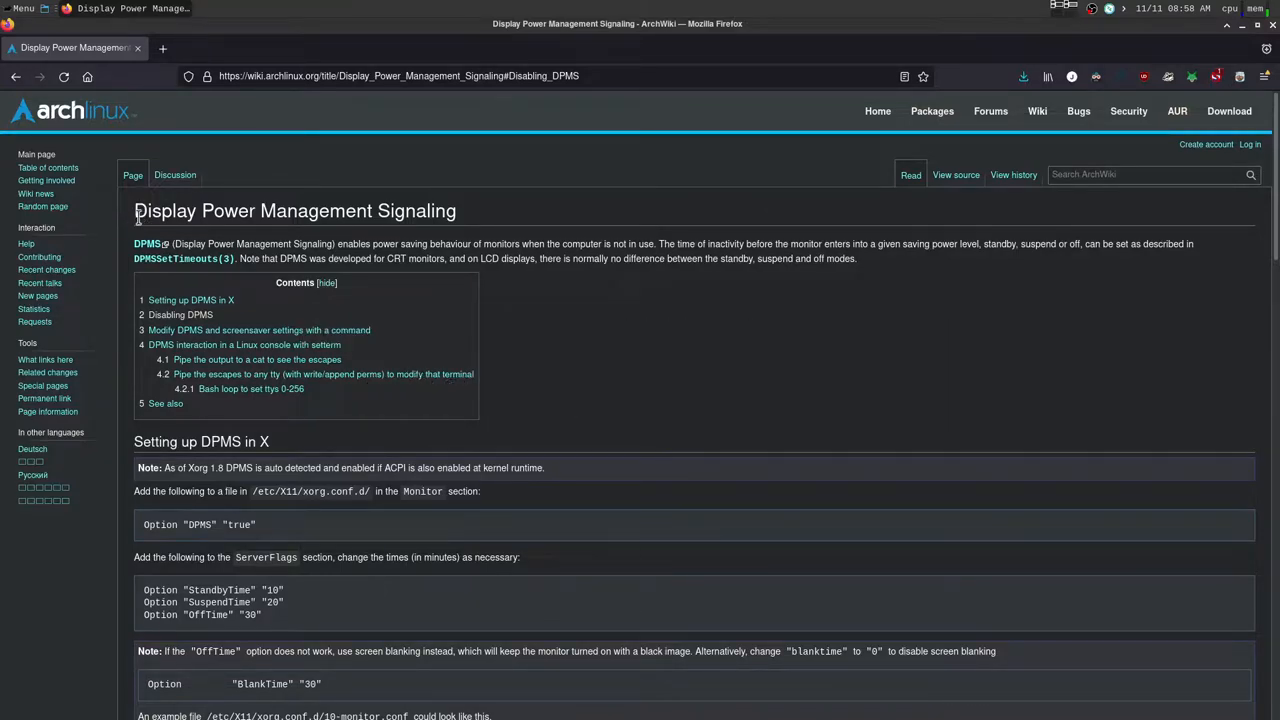
mouse_move(600, 362)
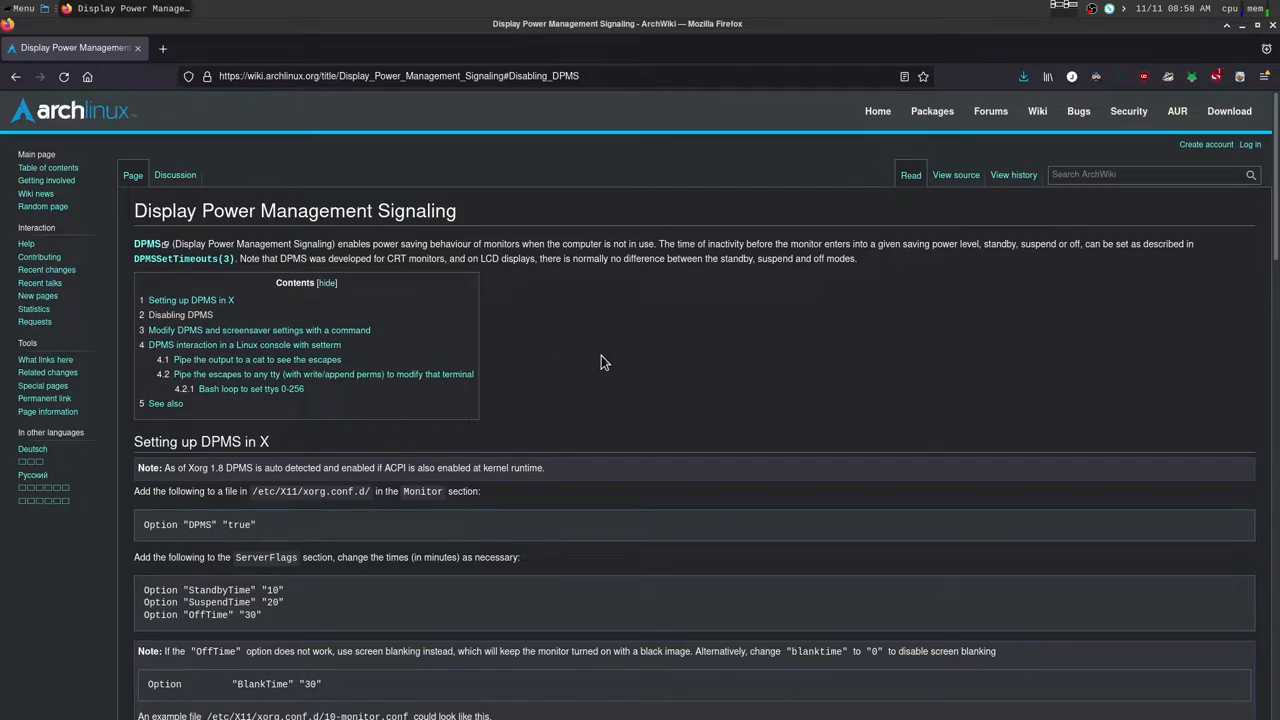
scroll("down", 3)
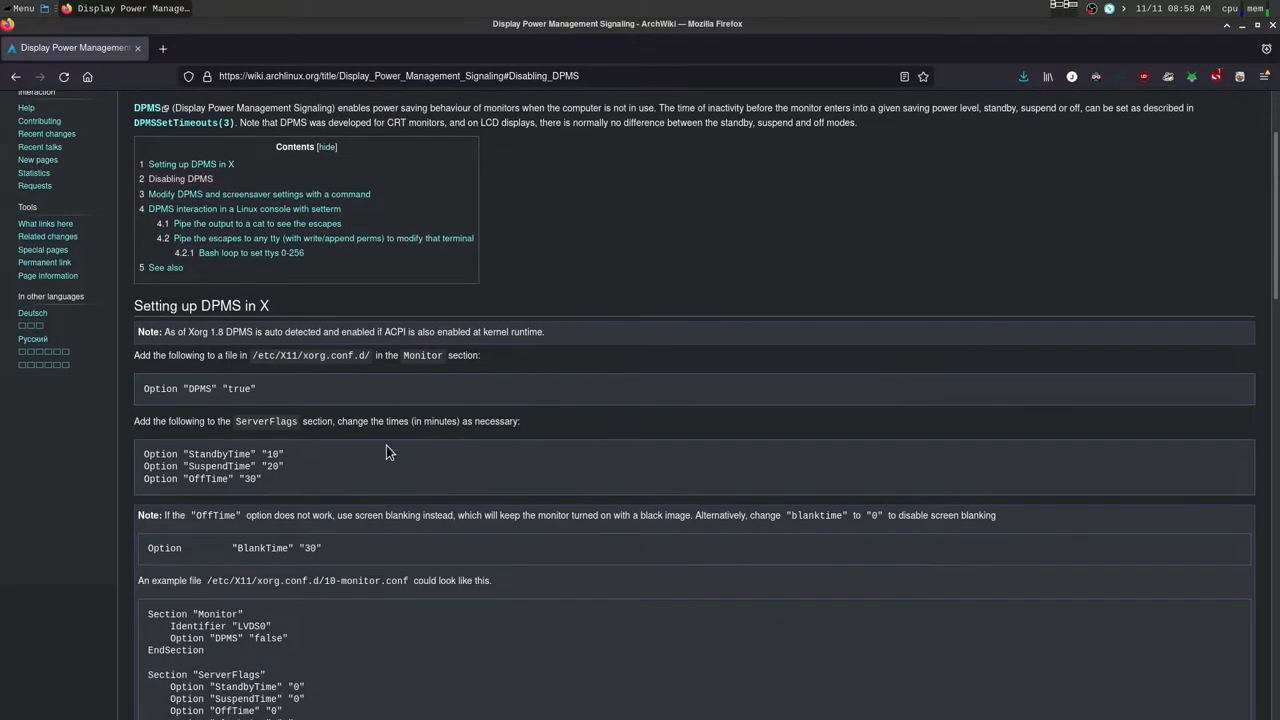
scroll("down", 3)
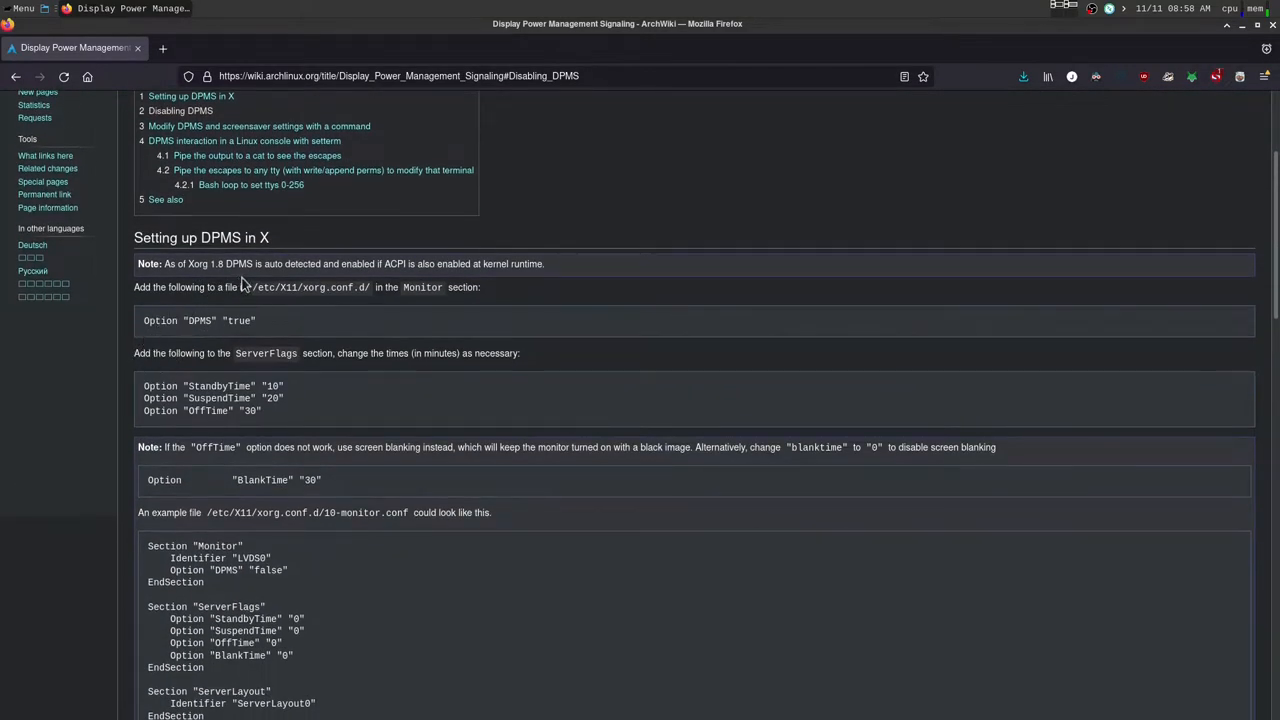
mouse_move(365, 310)
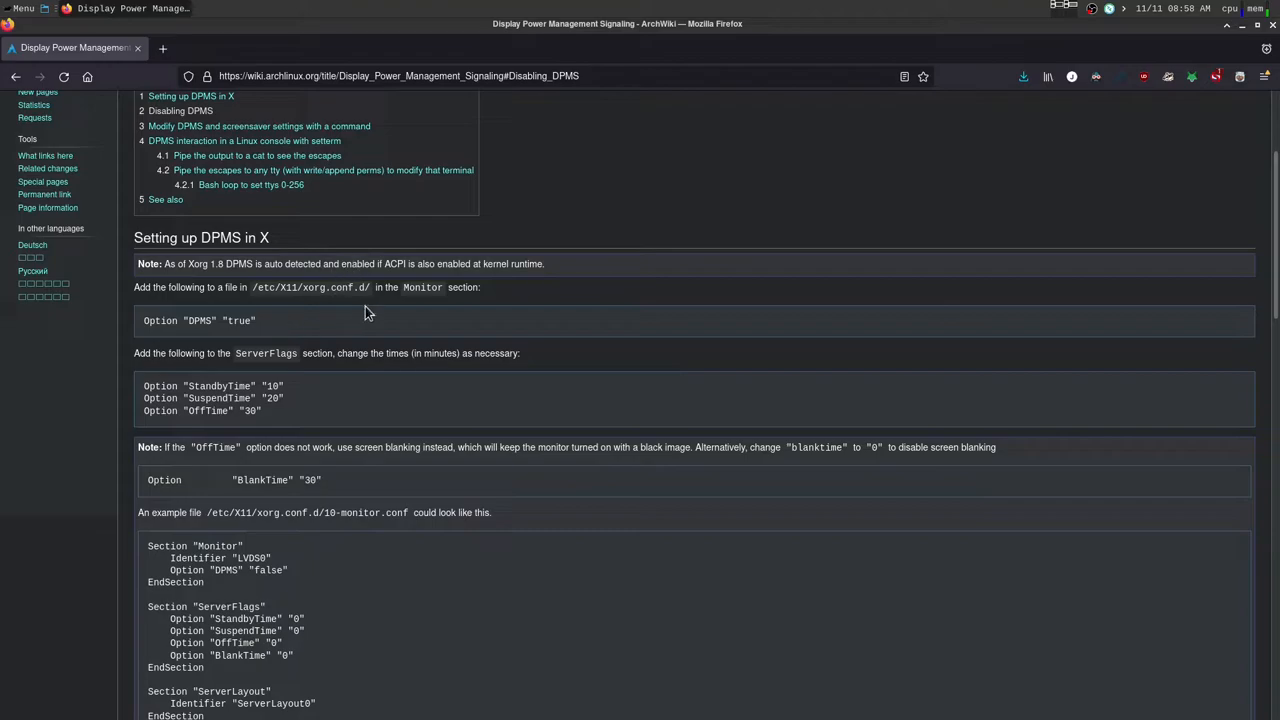